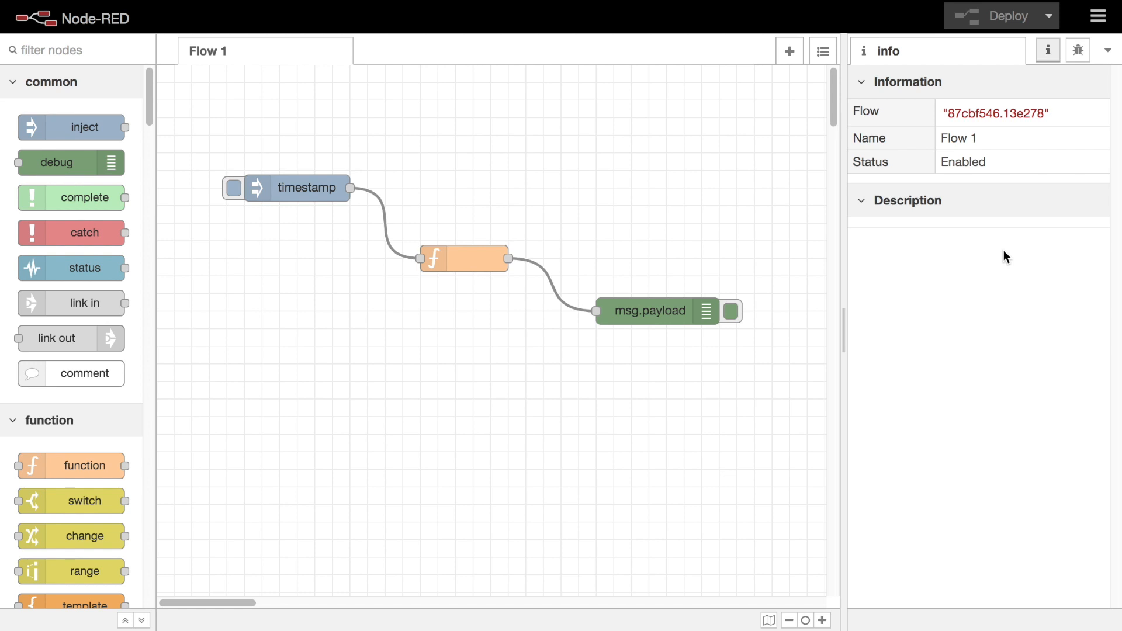
{"action": "mouse_move", "coordinate": [1015, 250]}
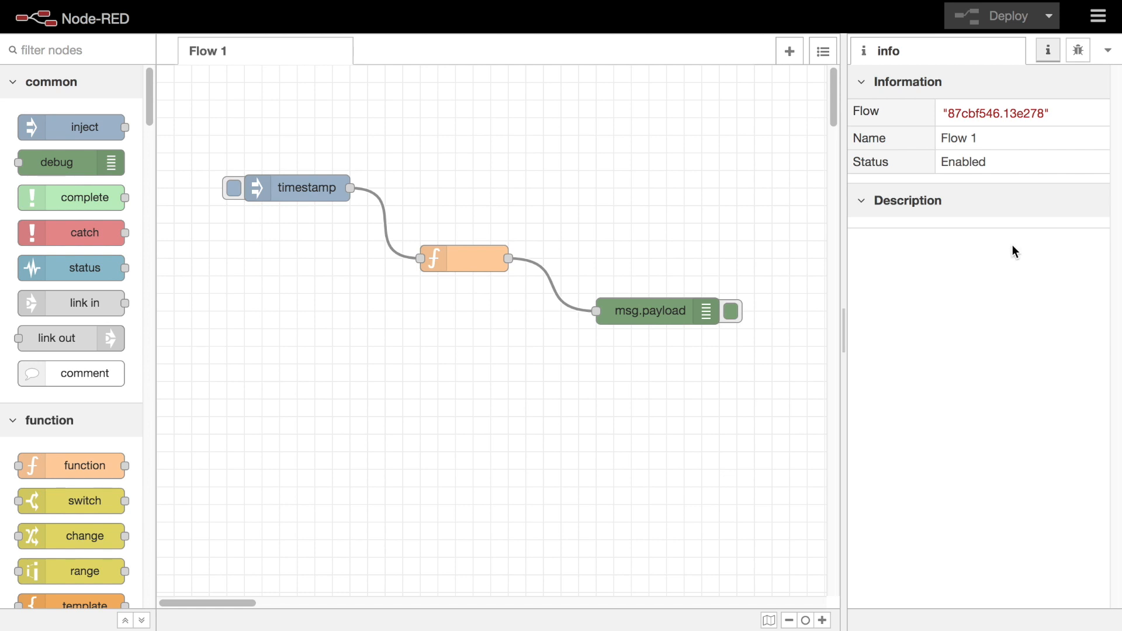
{"action": "mouse_move", "coordinate": [547, 233]}
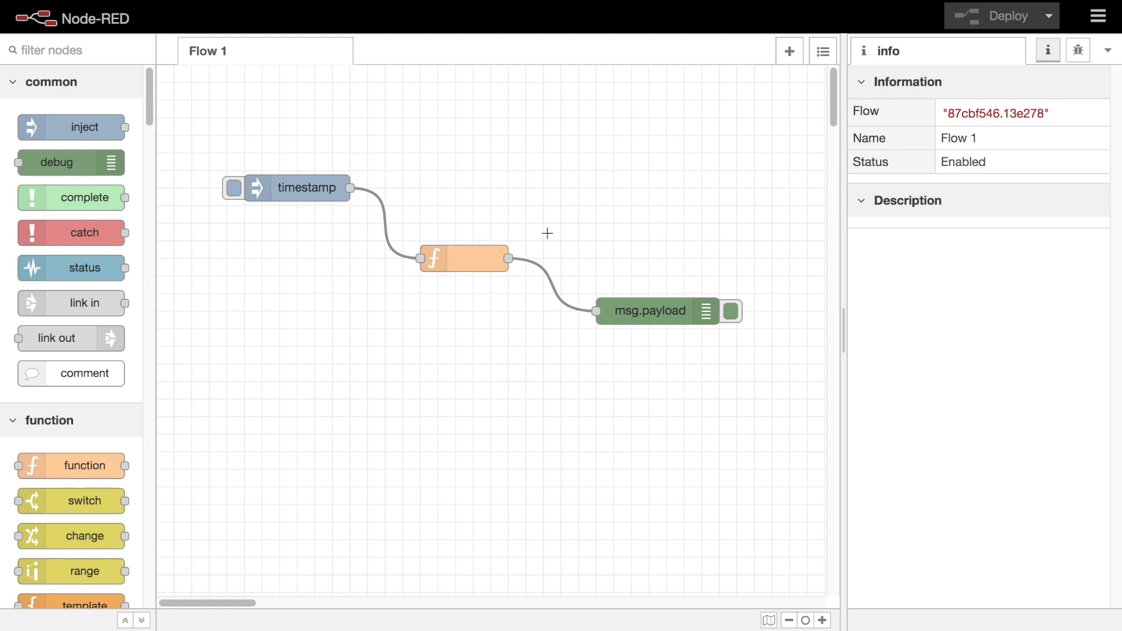
- View the timestamp inject node's settings, showing its timestamp payload and empty name
{"action": "double_click", "coordinate": [298, 188]}
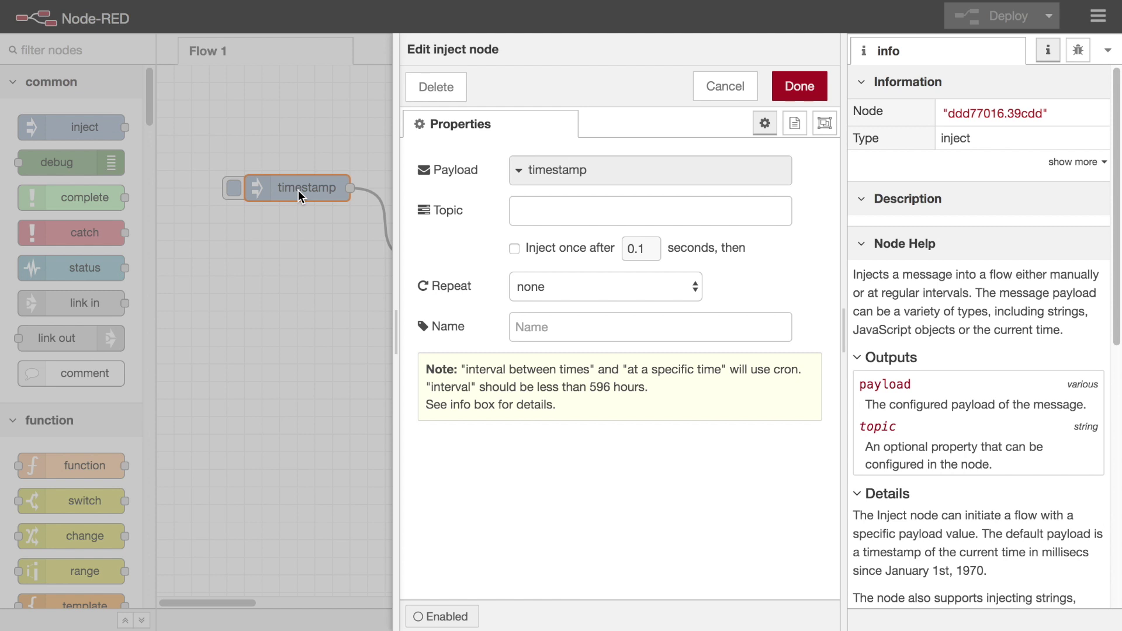
{"action": "mouse_move", "coordinate": [756, 185]}
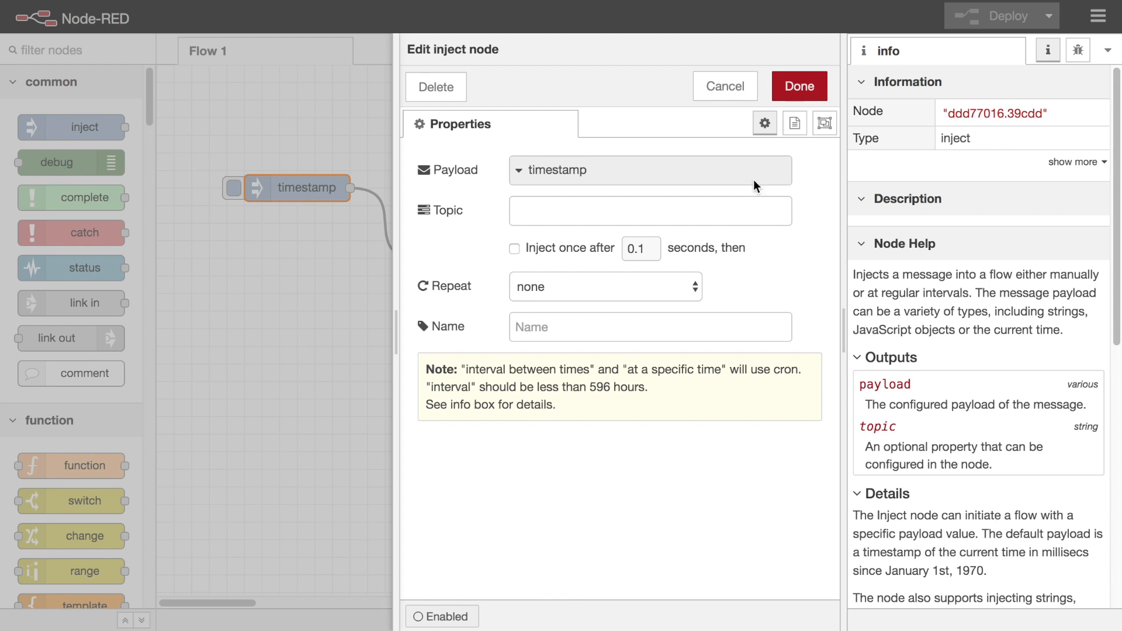
{"action": "mouse_move", "coordinate": [765, 122]}
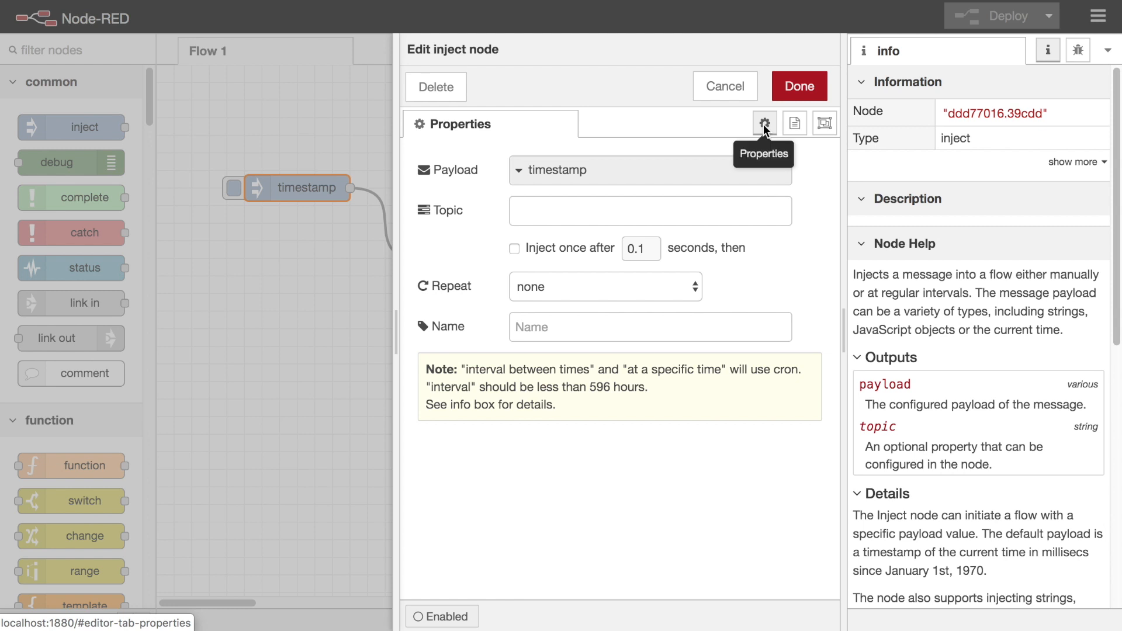
{"action": "mouse_move", "coordinate": [795, 124]}
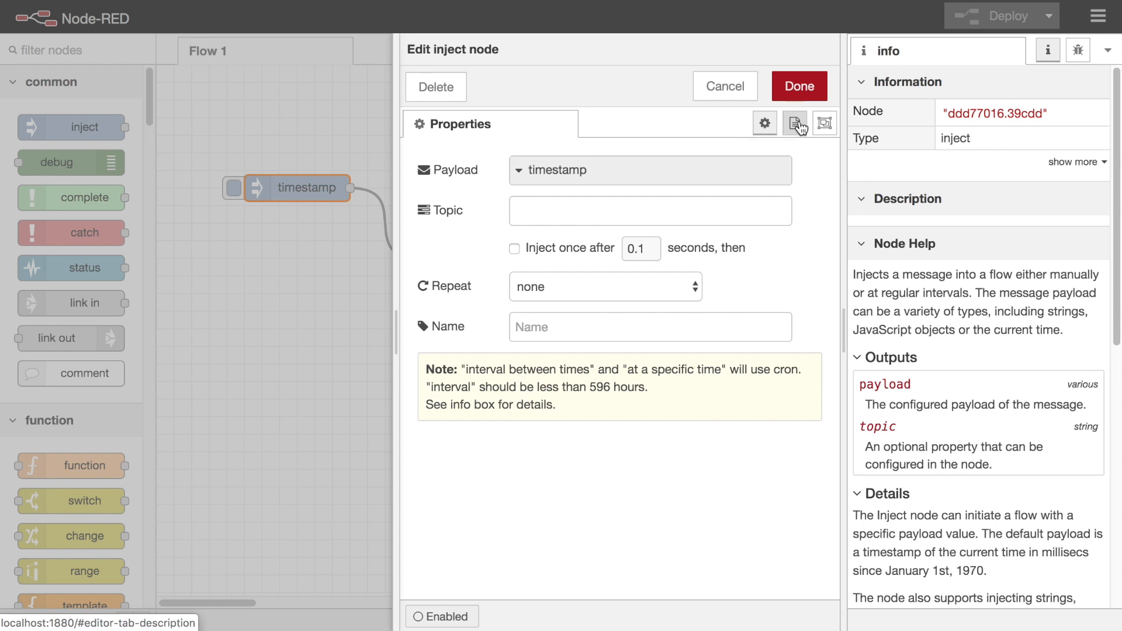
{"action": "mouse_move", "coordinate": [795, 124]}
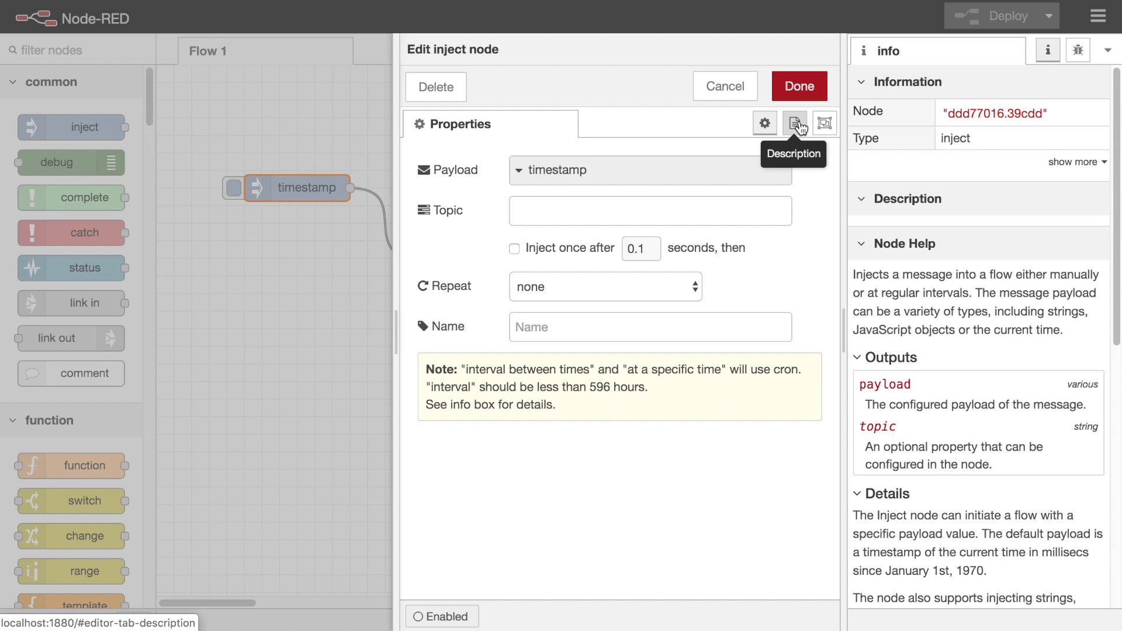
{"action": "mouse_move", "coordinate": [826, 126]}
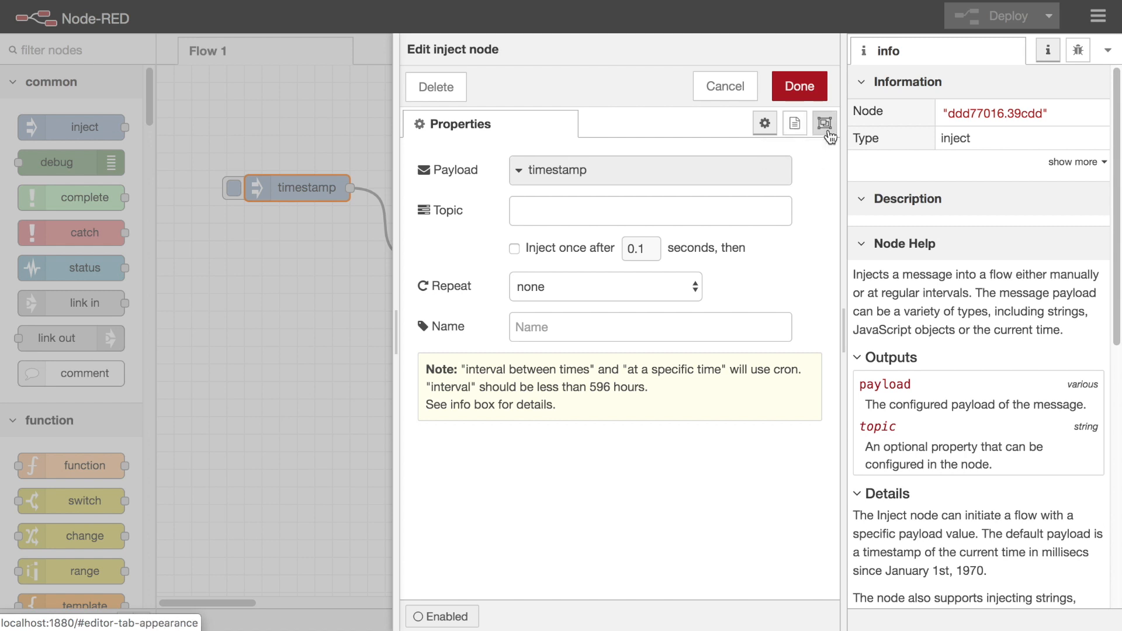
{"action": "mouse_move", "coordinate": [826, 124]}
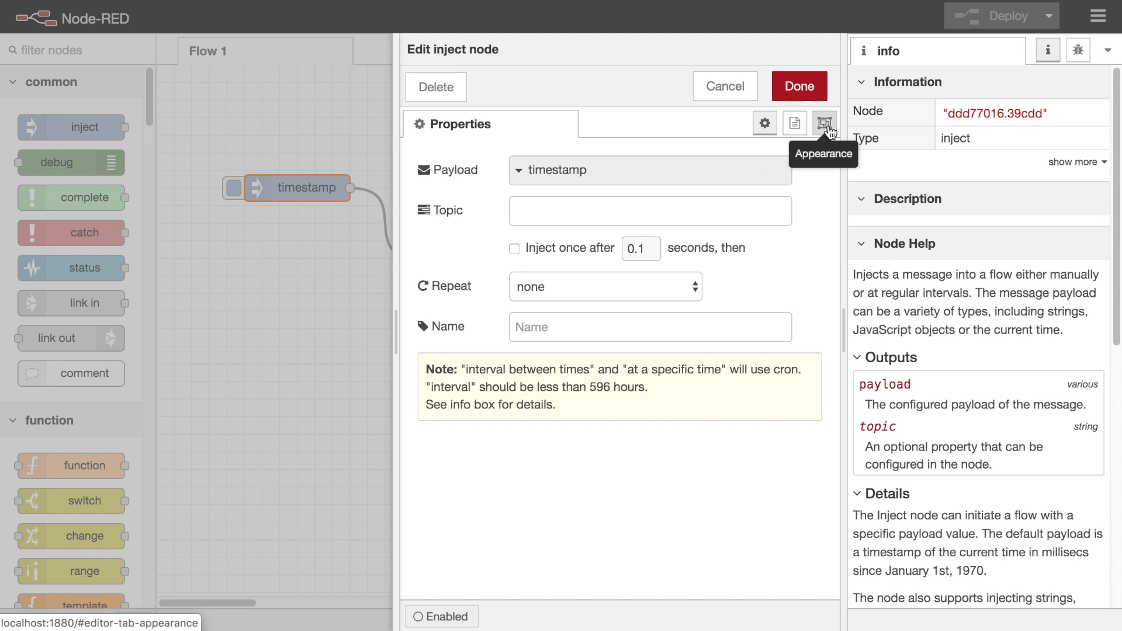
{"action": "mouse_move", "coordinate": [793, 305]}
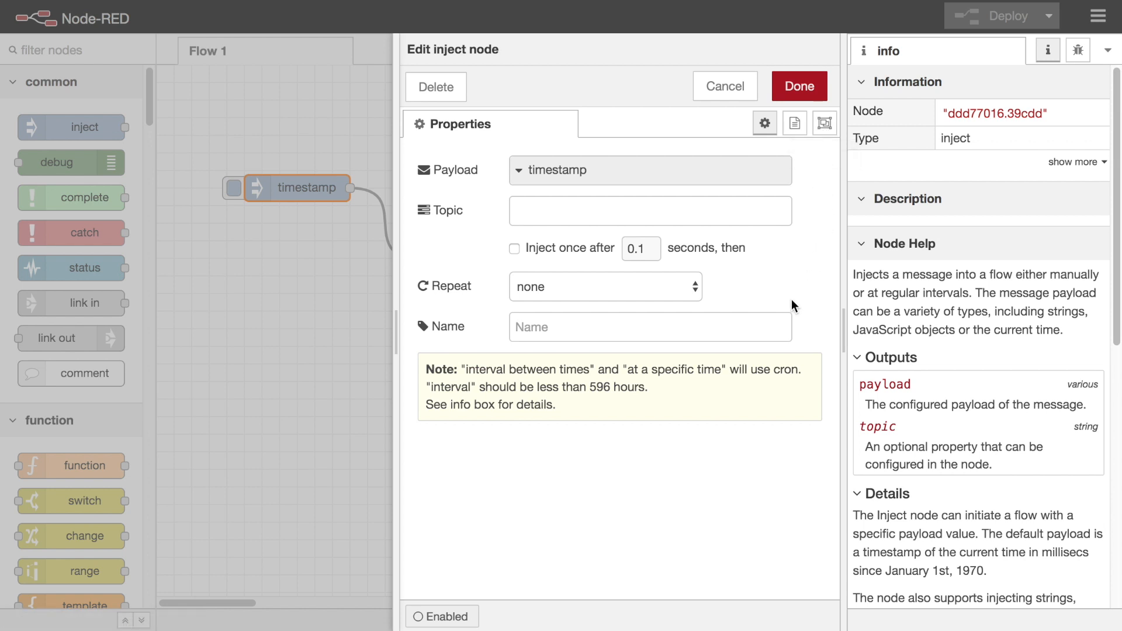
{"action": "mouse_move", "coordinate": [531, 367]}
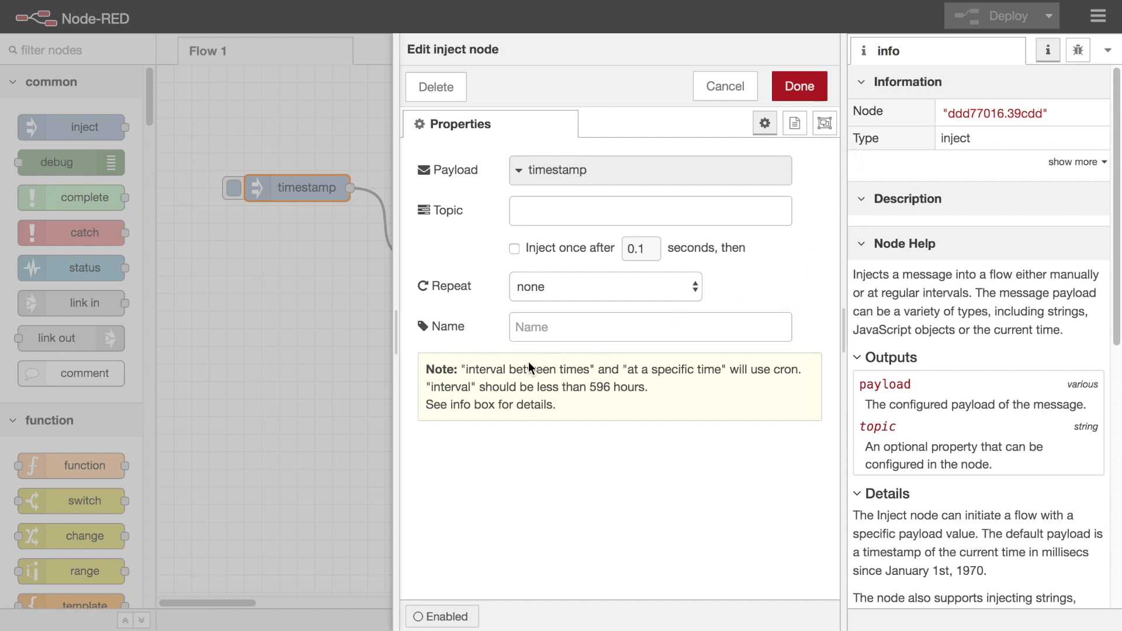
{"action": "mouse_move", "coordinate": [446, 190]}
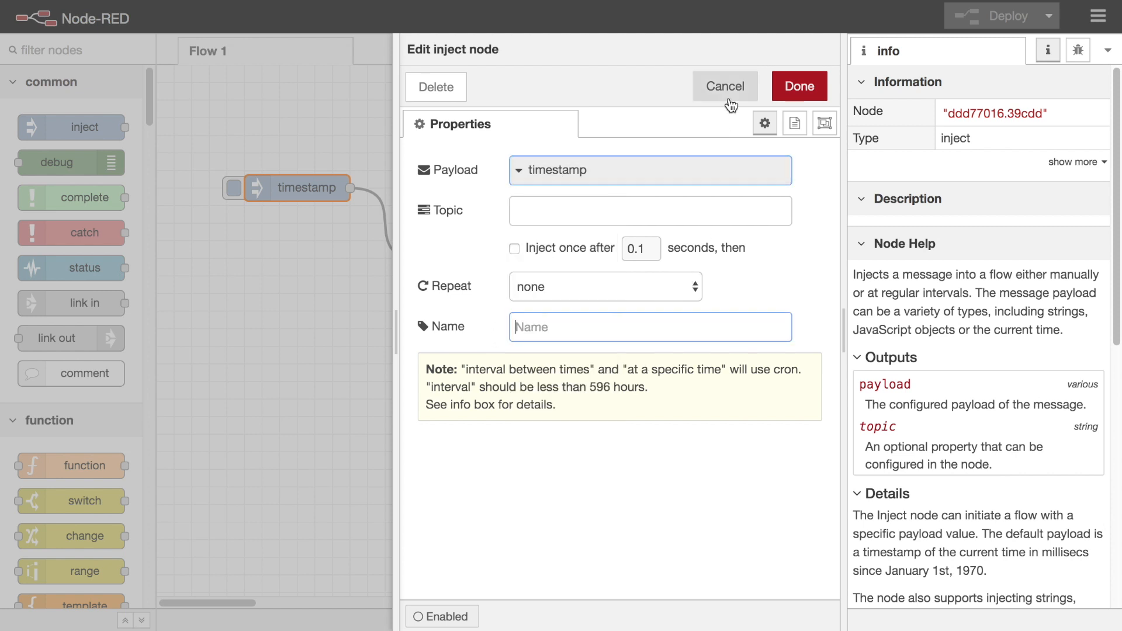
- Cancel the inject node's settings and name the function node 'Format timestamp'
{"action": "left_click", "coordinate": [725, 87]}
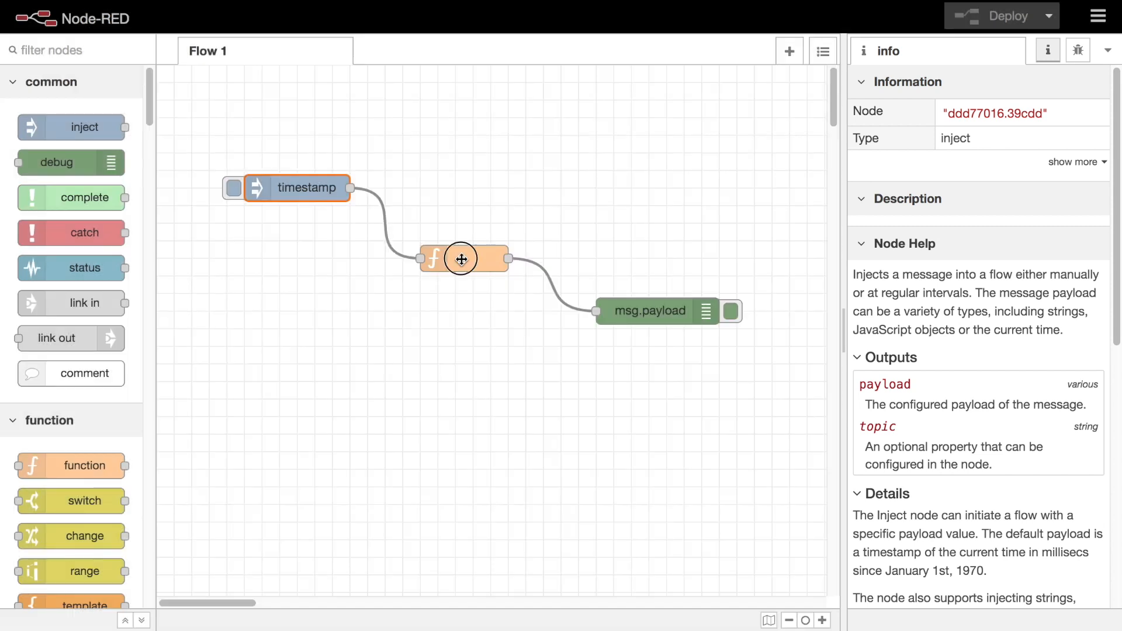
{"action": "double_click", "coordinate": [463, 258]}
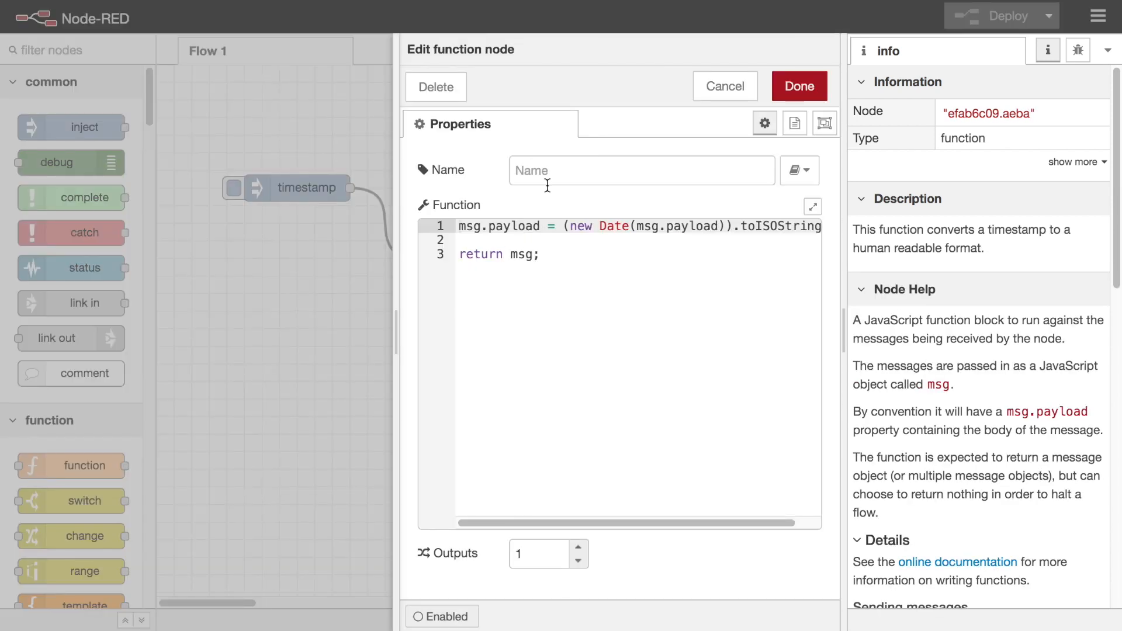
{"action": "left_click", "coordinate": [640, 171]}
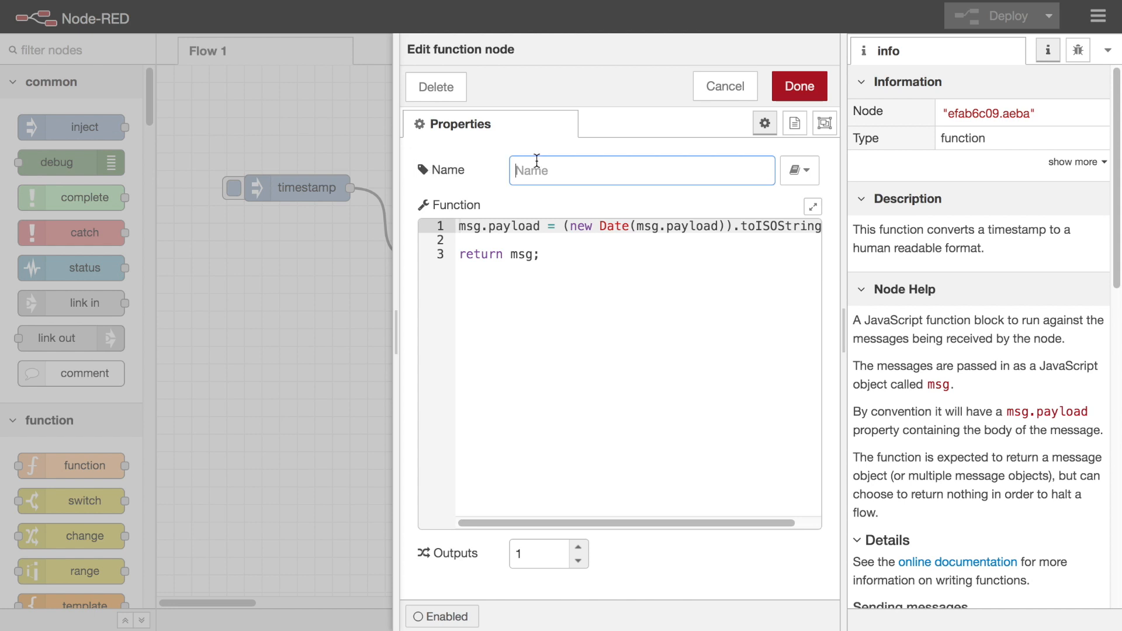
{"action": "type", "text": "Format timestamp"}
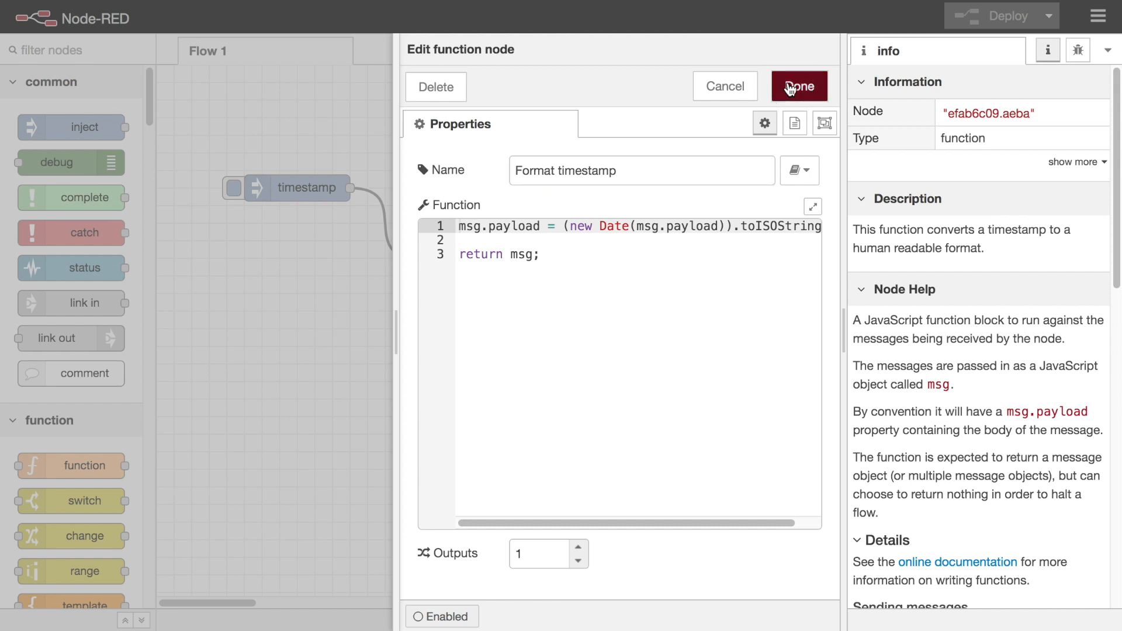
{"action": "left_click", "coordinate": [799, 86]}
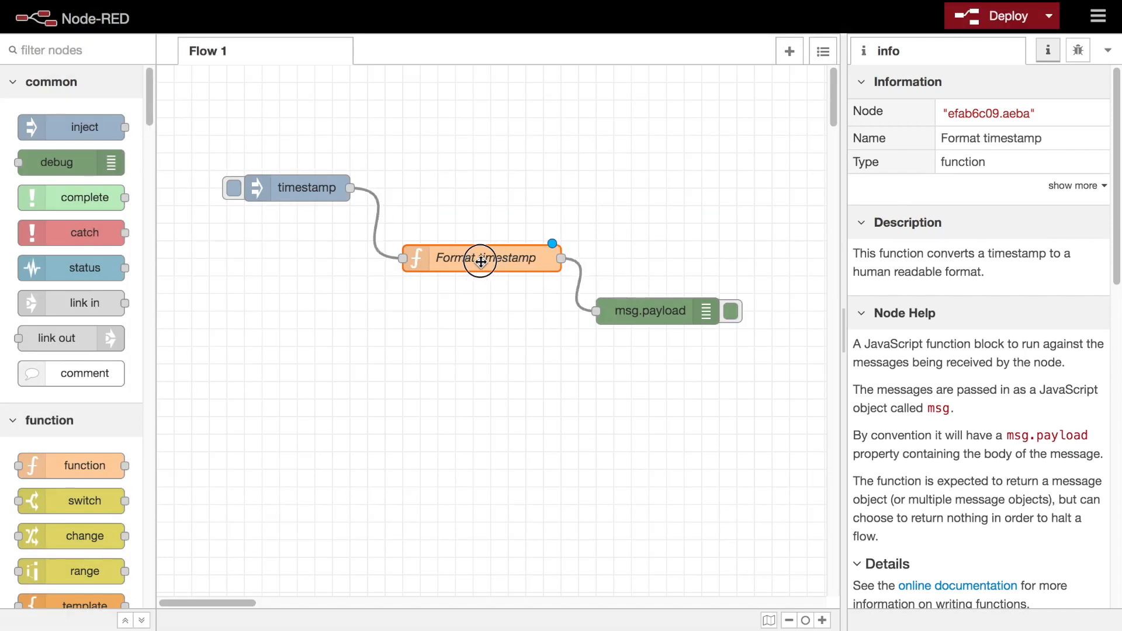
{"action": "mouse_move", "coordinate": [534, 323]}
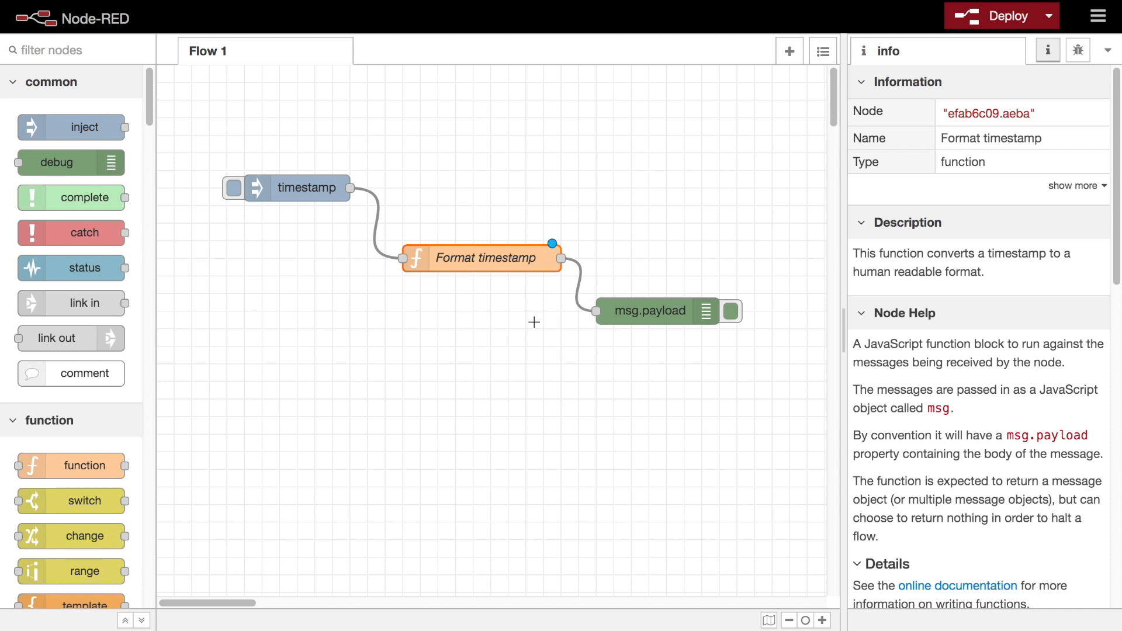
{"action": "mouse_move", "coordinate": [502, 269]}
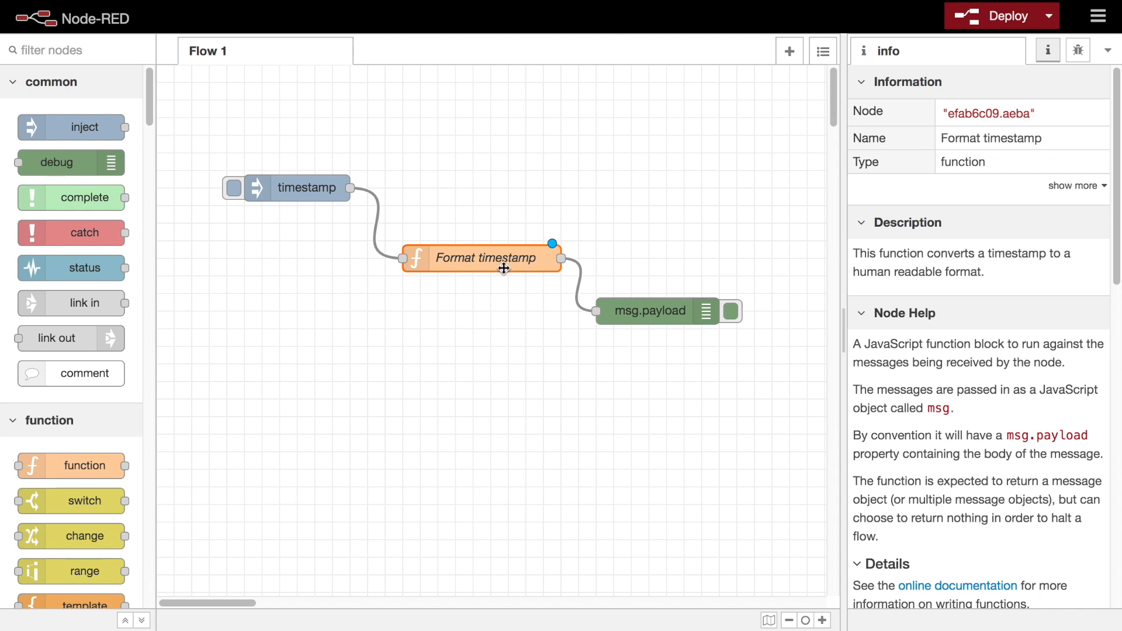
- Give the Format timestamp node a markdown description headed 'Format Timestamp'
{"action": "double_click", "coordinate": [486, 259]}
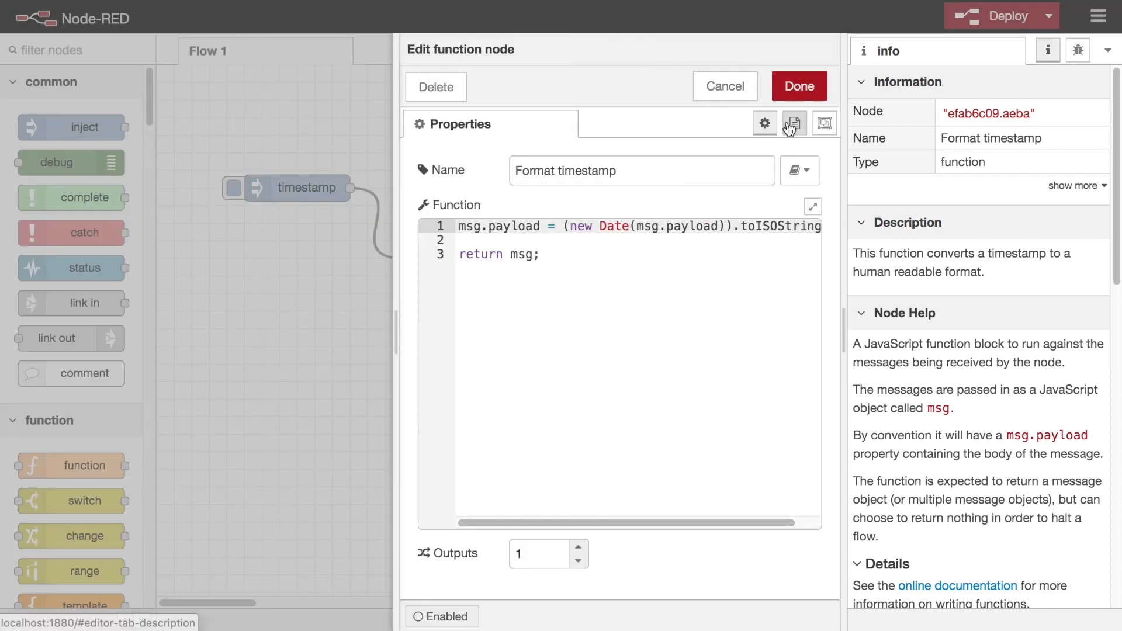
{"action": "left_click", "coordinate": [795, 122]}
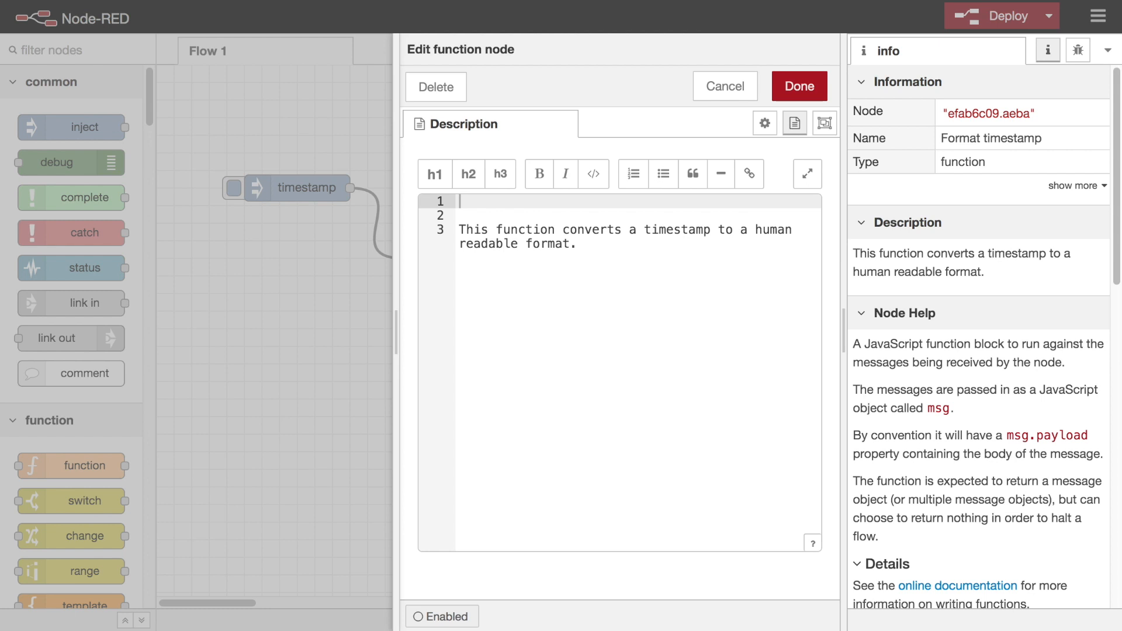
{"action": "type", "text": "Format Time"}
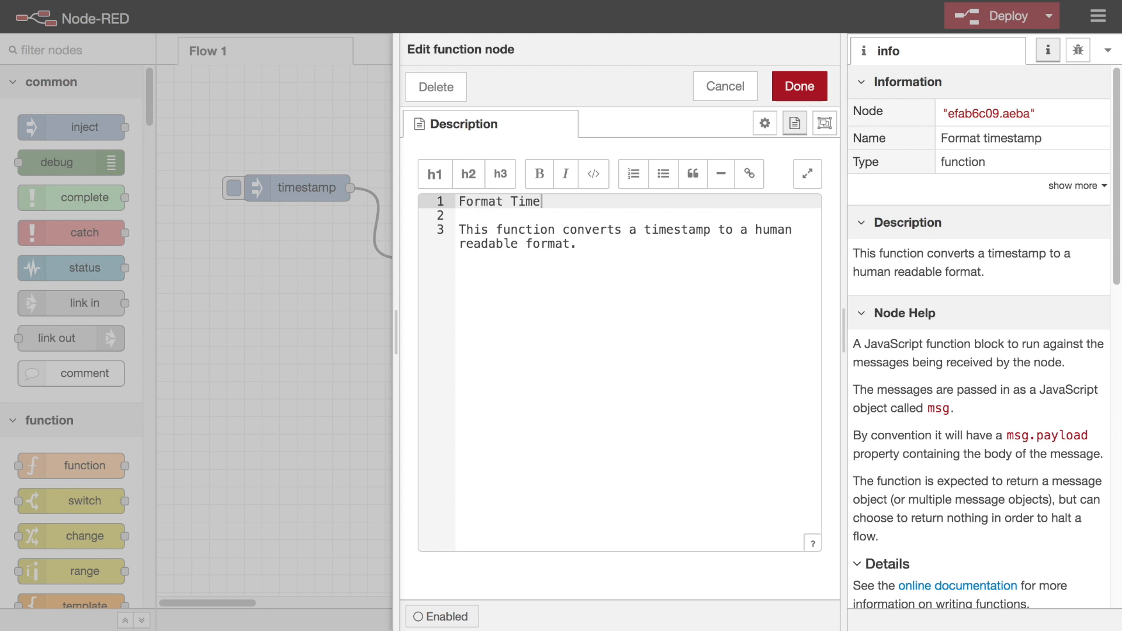
{"action": "type", "text": "stamp"}
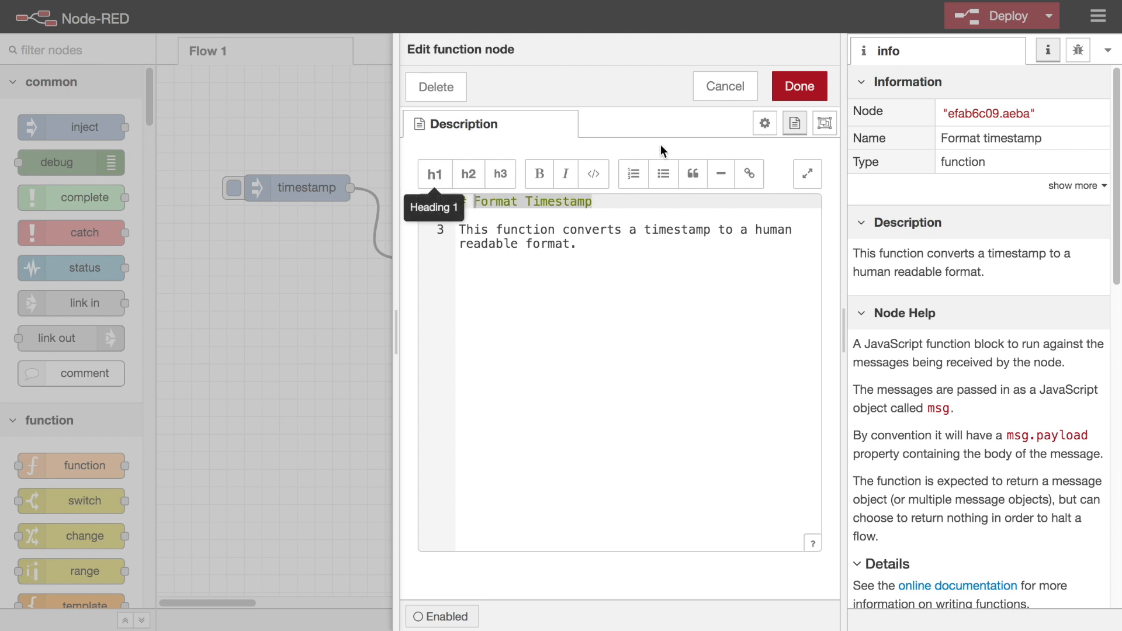
{"action": "left_click", "coordinate": [799, 86]}
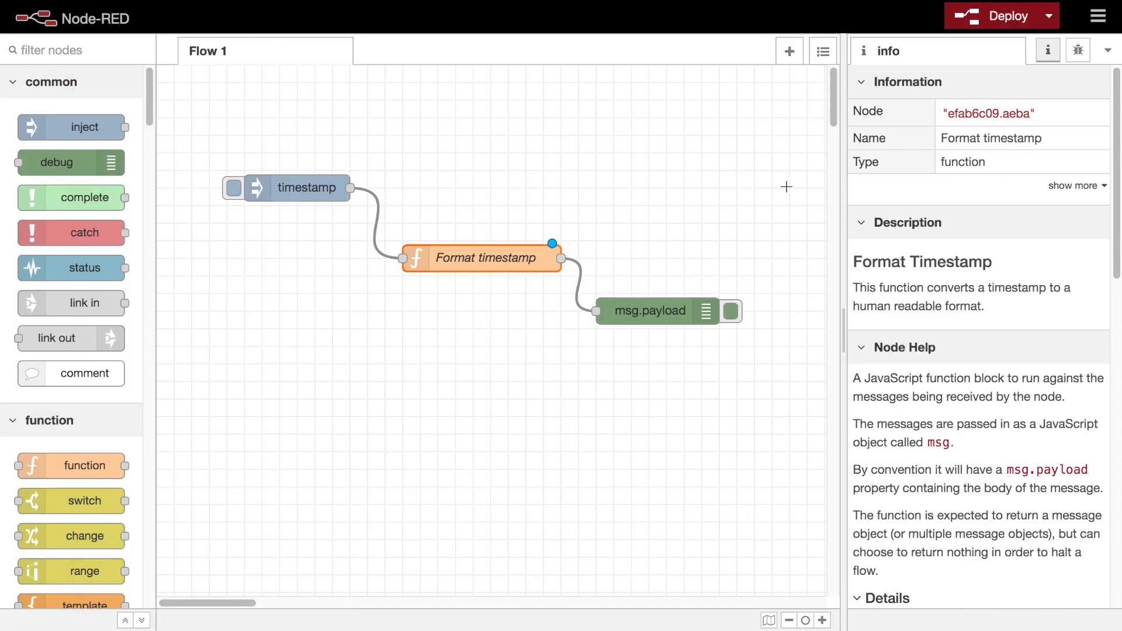
{"action": "mouse_move", "coordinate": [674, 281]}
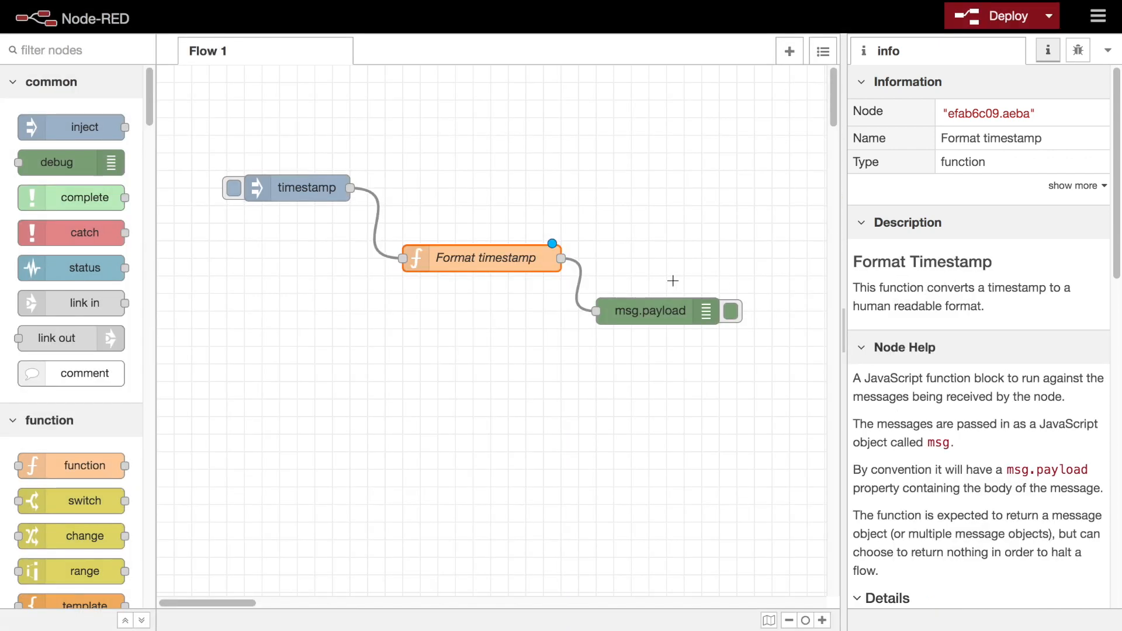
- Browse the icon picker keeping the default icon, and label the output port 'Formatted Timestamp'
{"action": "double_click", "coordinate": [484, 257]}
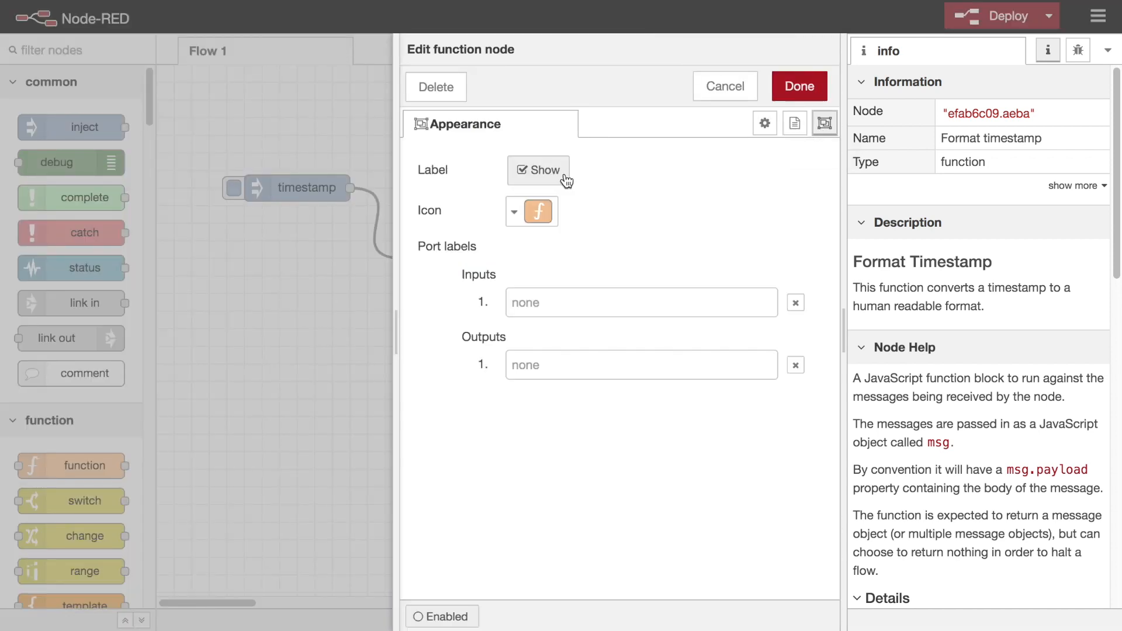
{"action": "left_click", "coordinate": [515, 211]}
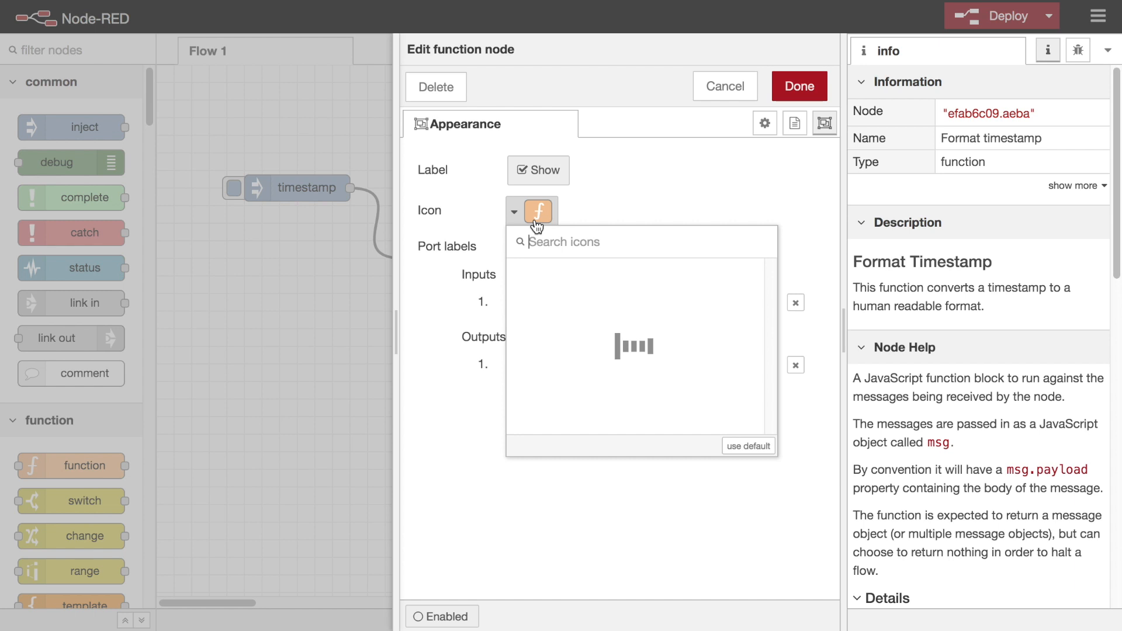
{"action": "left_click", "coordinate": [514, 211]}
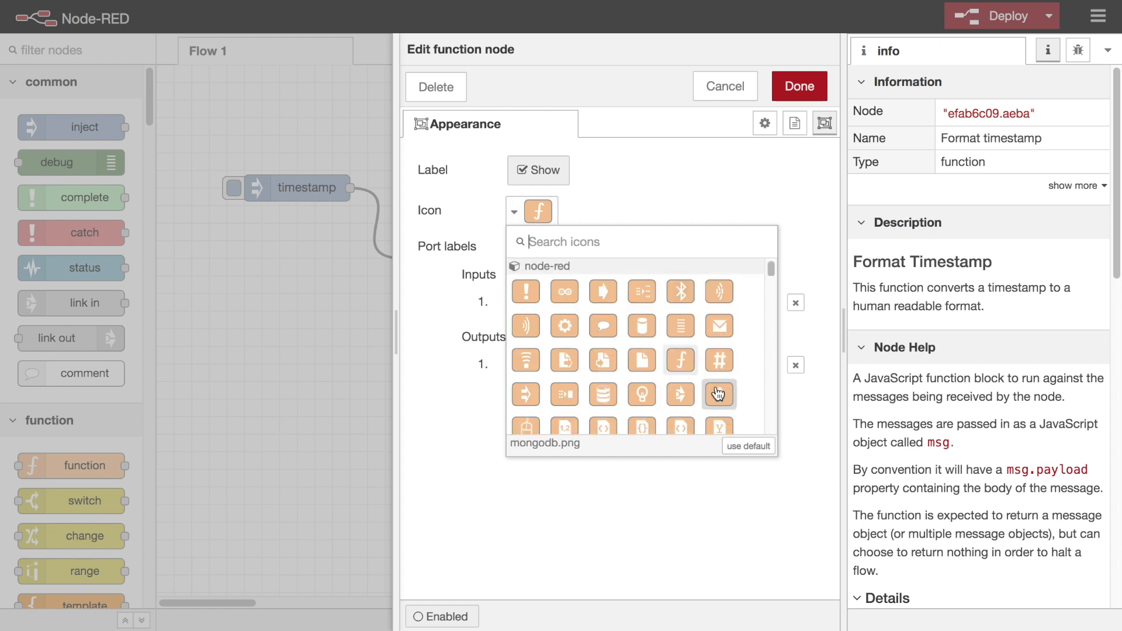
{"action": "scroll", "scroll_direction": "down", "scroll_amount": 3}
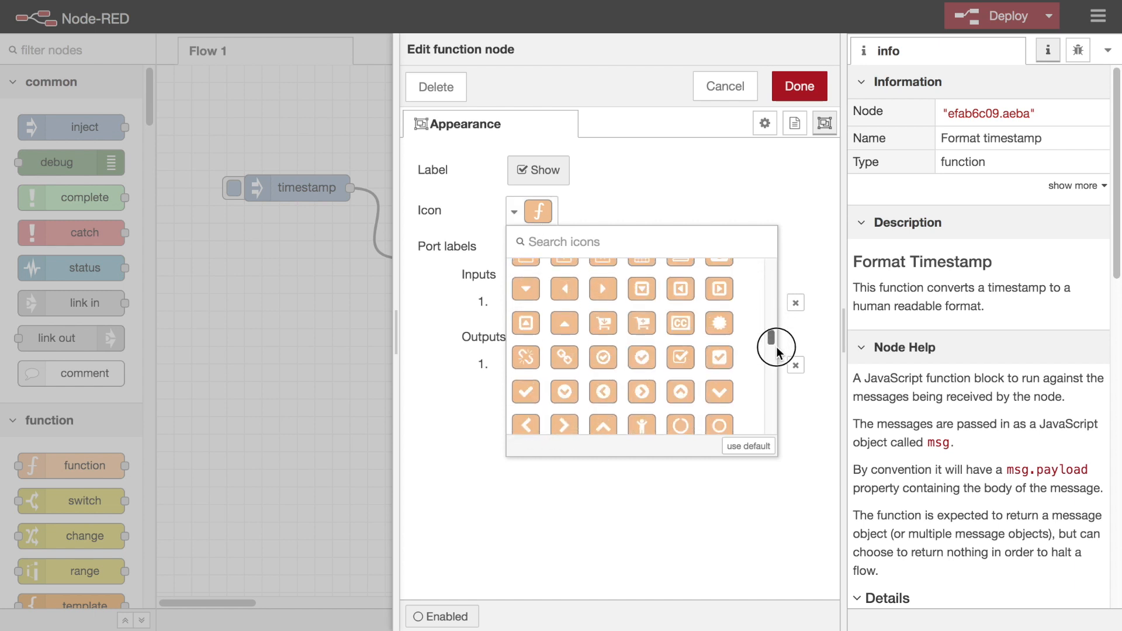
{"action": "scroll", "scroll_direction": "down", "scroll_amount": 3}
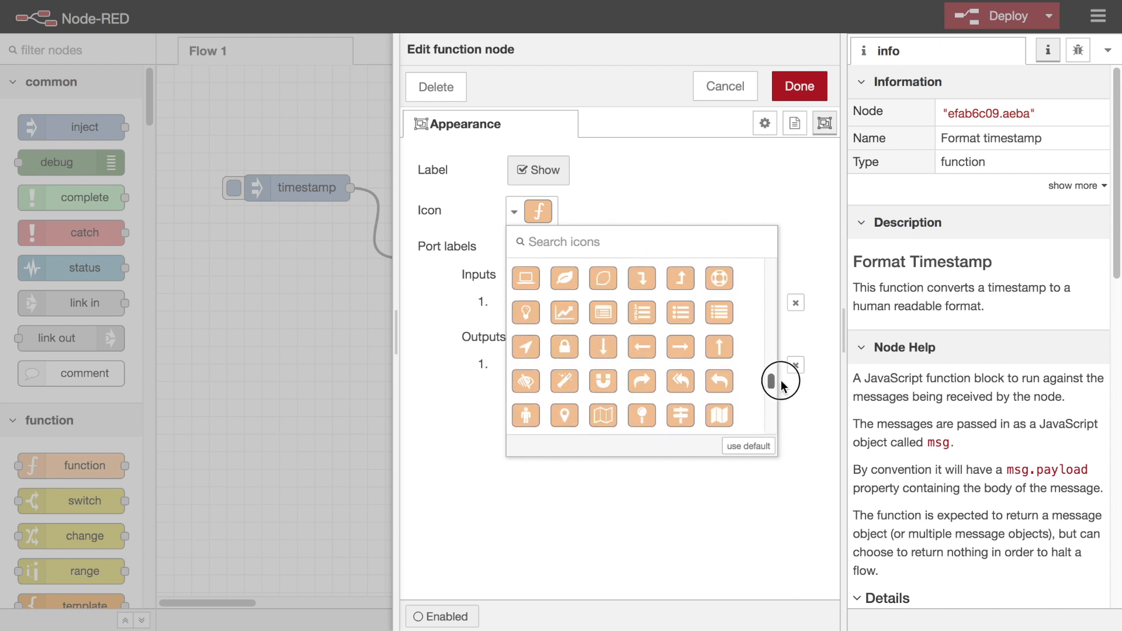
{"action": "left_click", "coordinate": [702, 187]}
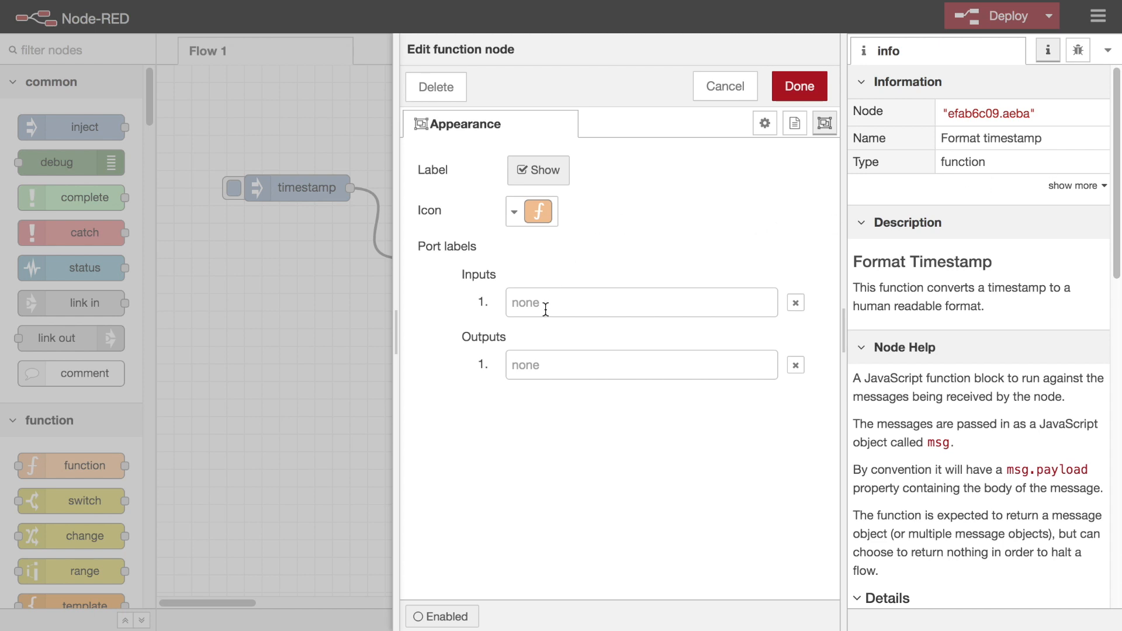
{"action": "type", "text": "Formatted Timestamp"}
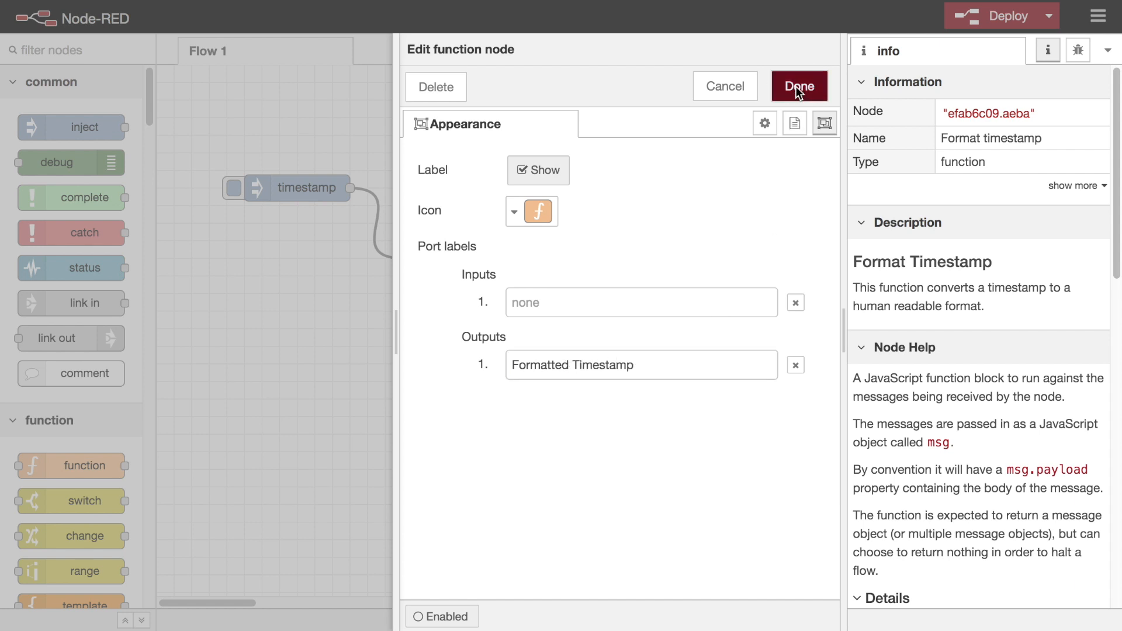
{"action": "left_click", "coordinate": [799, 87]}
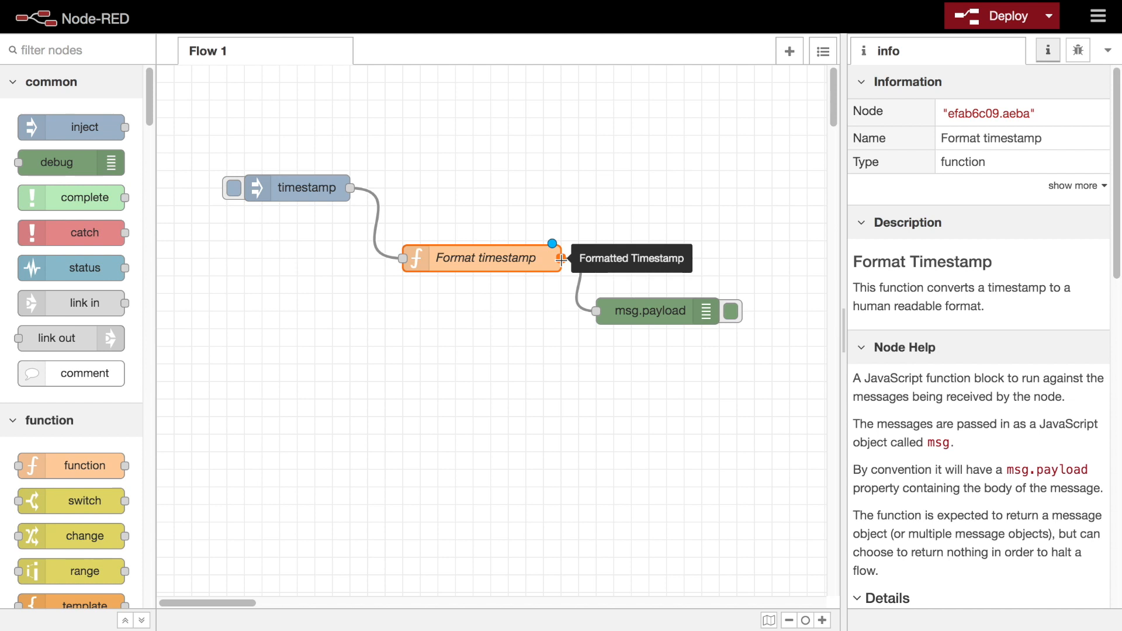
{"action": "mouse_move", "coordinate": [559, 180]}
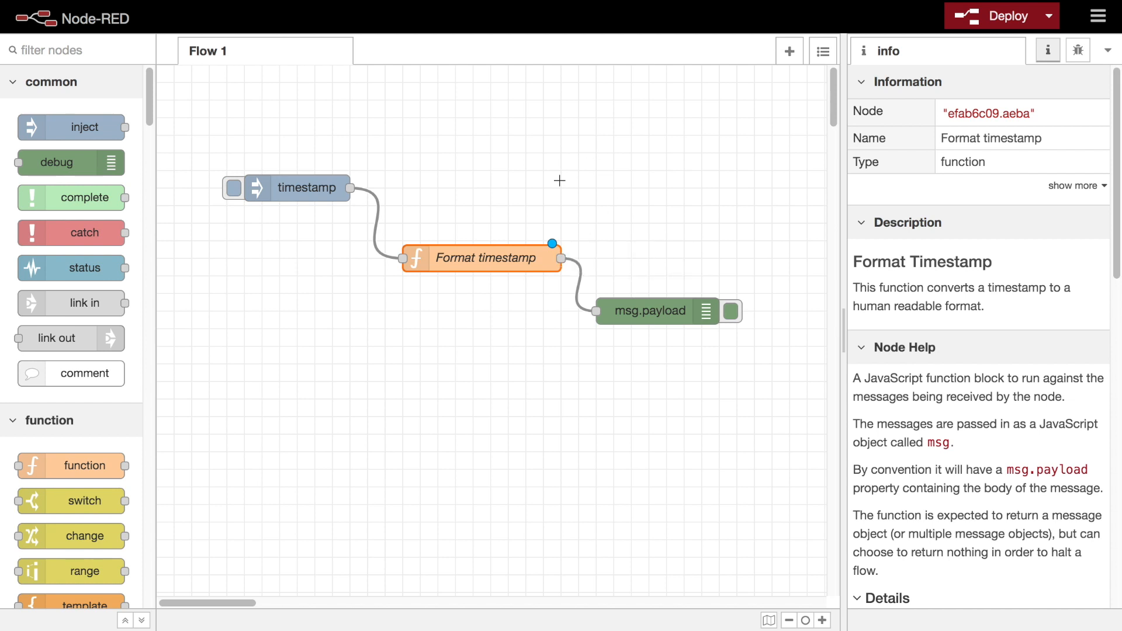
{"action": "mouse_move", "coordinate": [531, 265]}
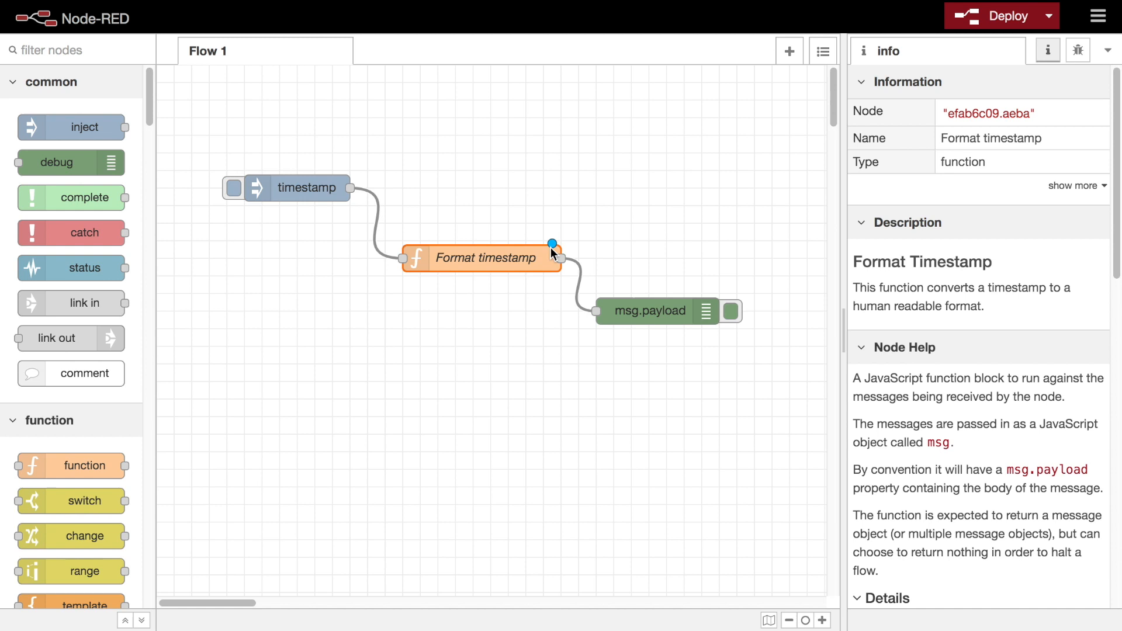
- Add the line 'This is not valid javascript!' below return msg; and save the function
{"action": "double_click", "coordinate": [485, 259]}
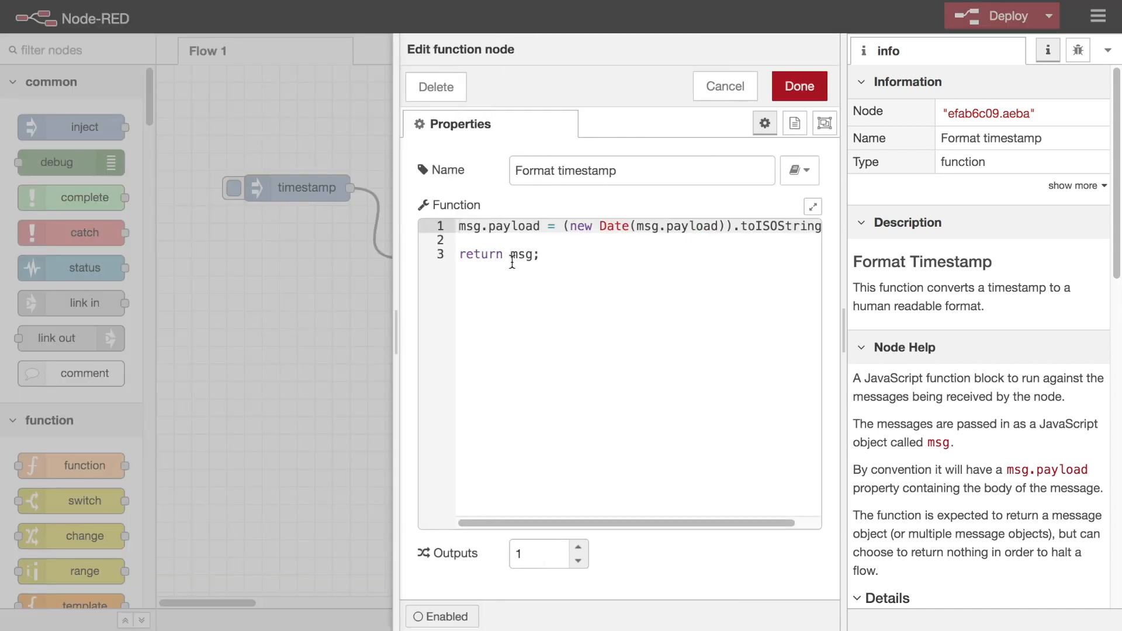
{"action": "key", "text": "Enter"}
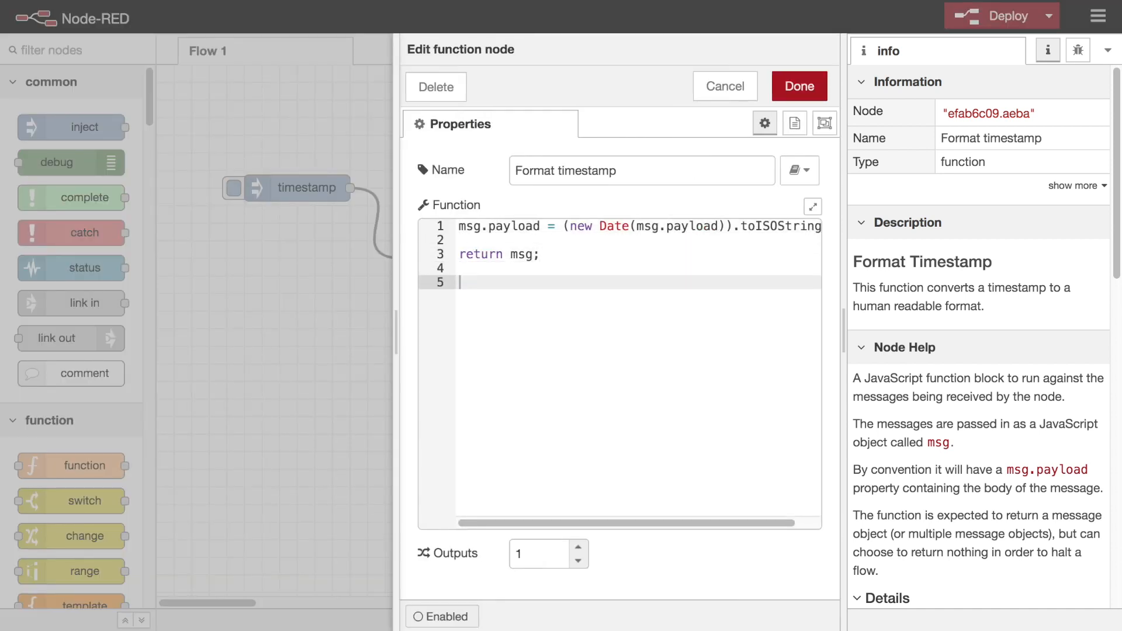
{"action": "type", "text": "This is not"}
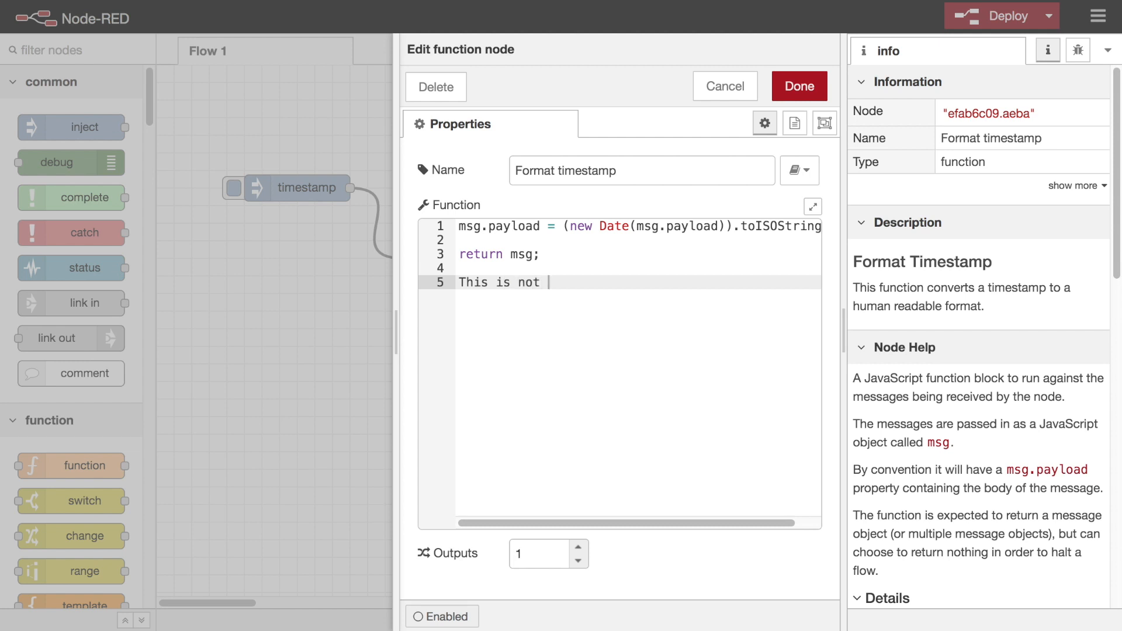
{"action": "type", "text": "valid javascript!"}
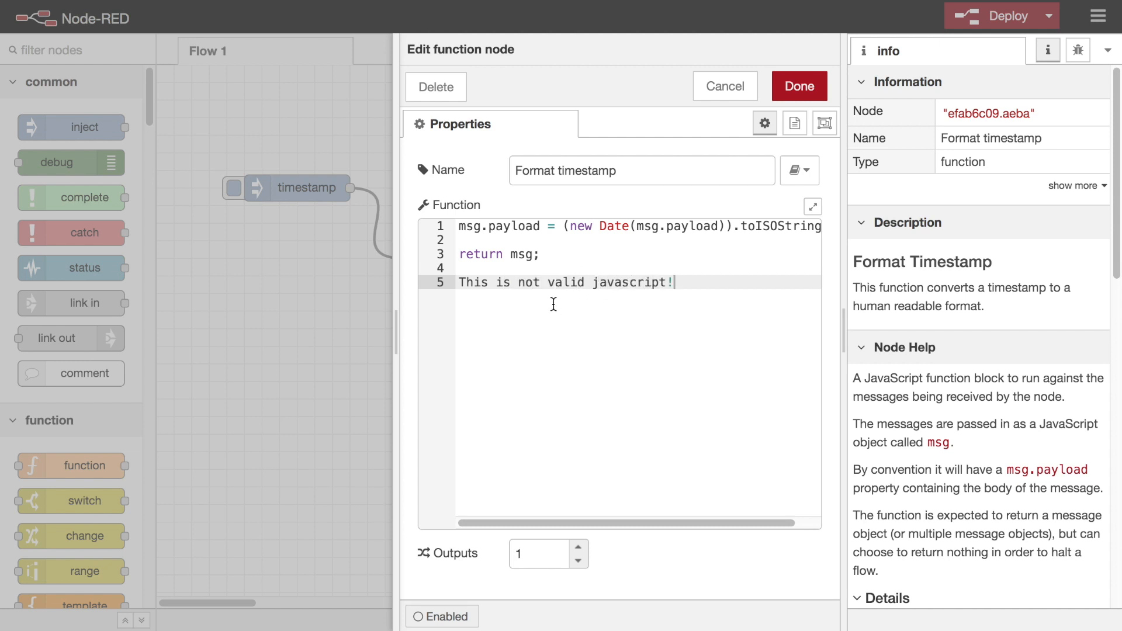
{"action": "left_click", "coordinate": [800, 87]}
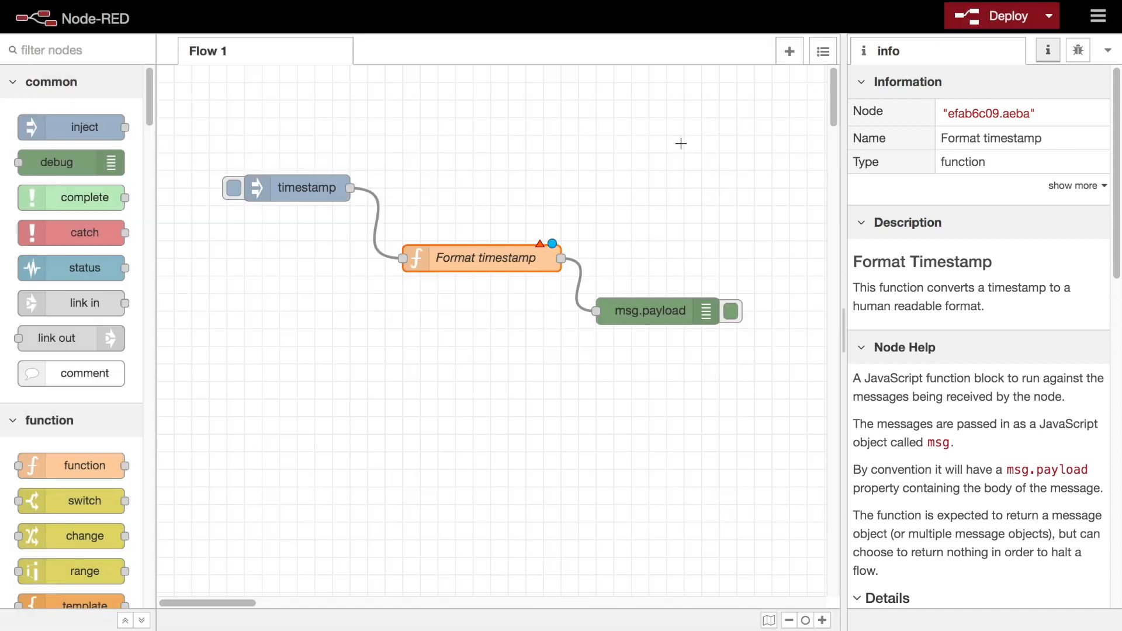
{"action": "mouse_move", "coordinate": [539, 246]}
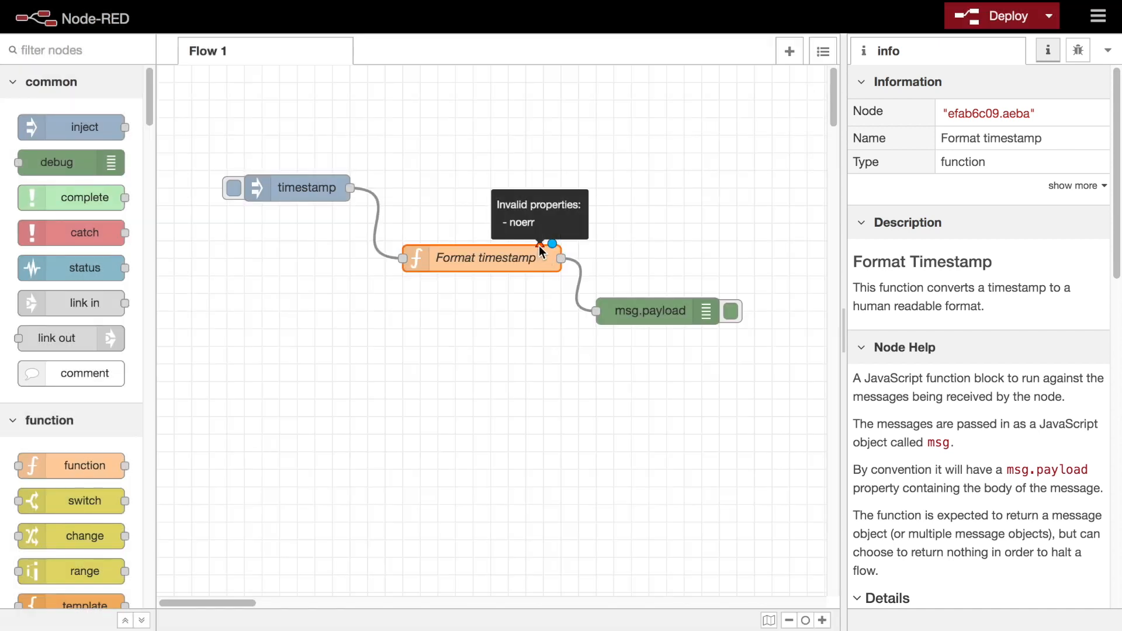
{"action": "mouse_move", "coordinate": [512, 265]}
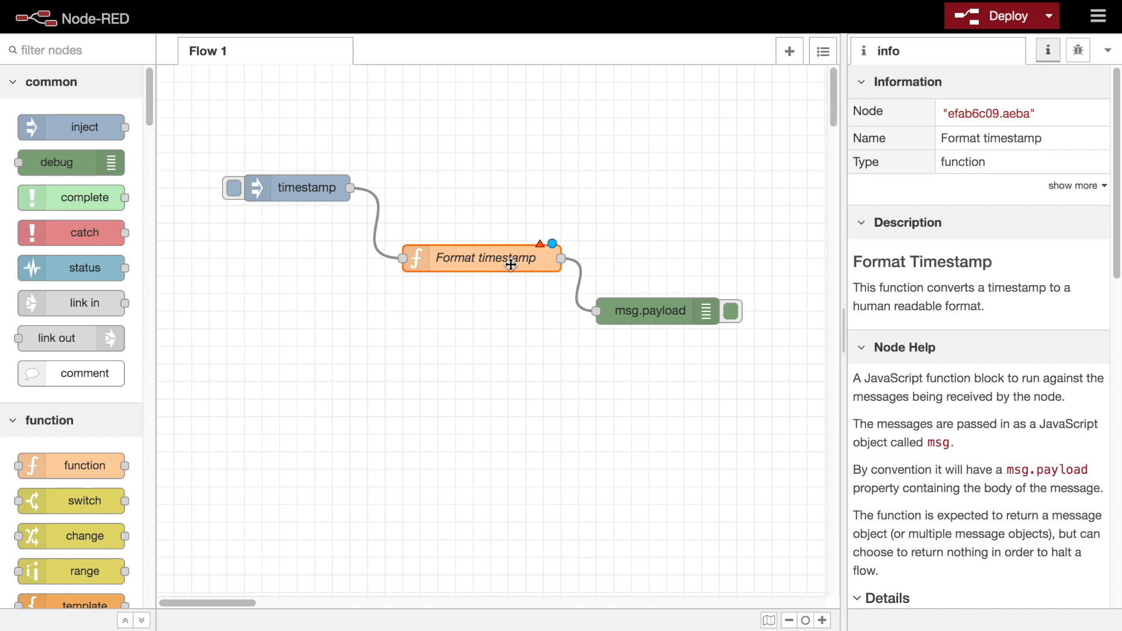
- Remove the invalid line, disable the Format timestamp node, and reopen its settings
{"action": "double_click", "coordinate": [484, 258]}
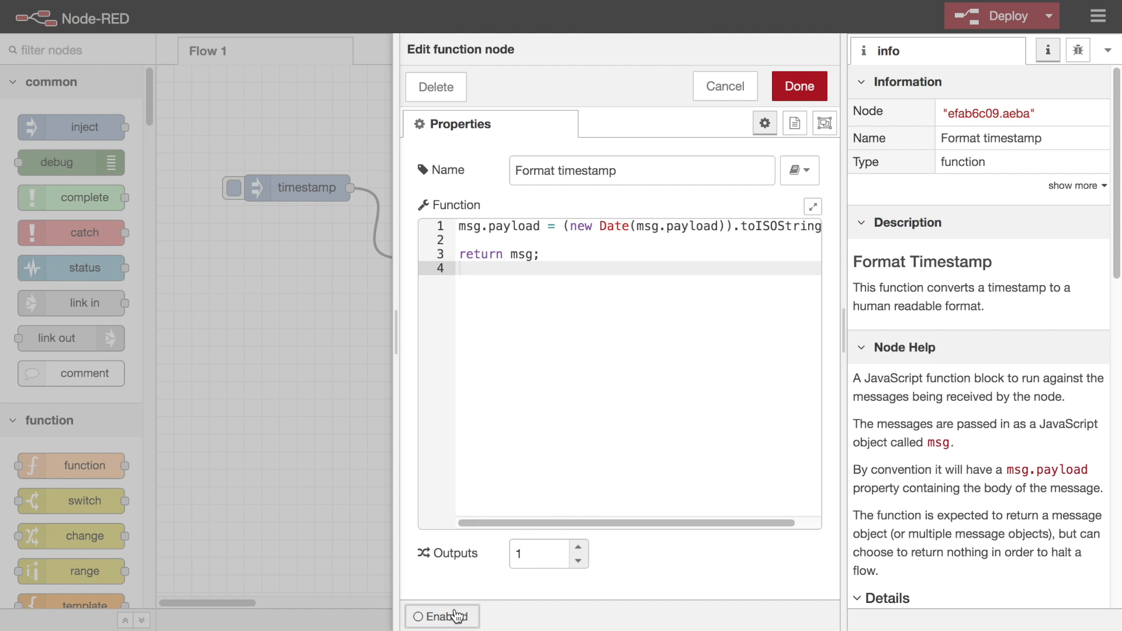
{"action": "left_click", "coordinate": [800, 87]}
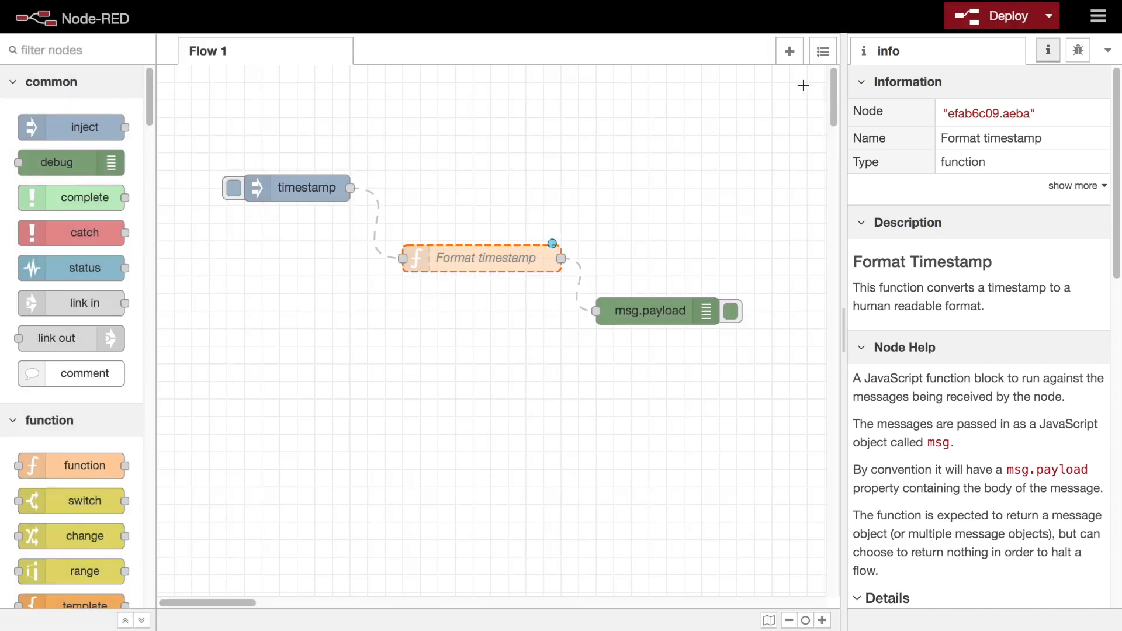
{"action": "left_click", "coordinate": [426, 376]}
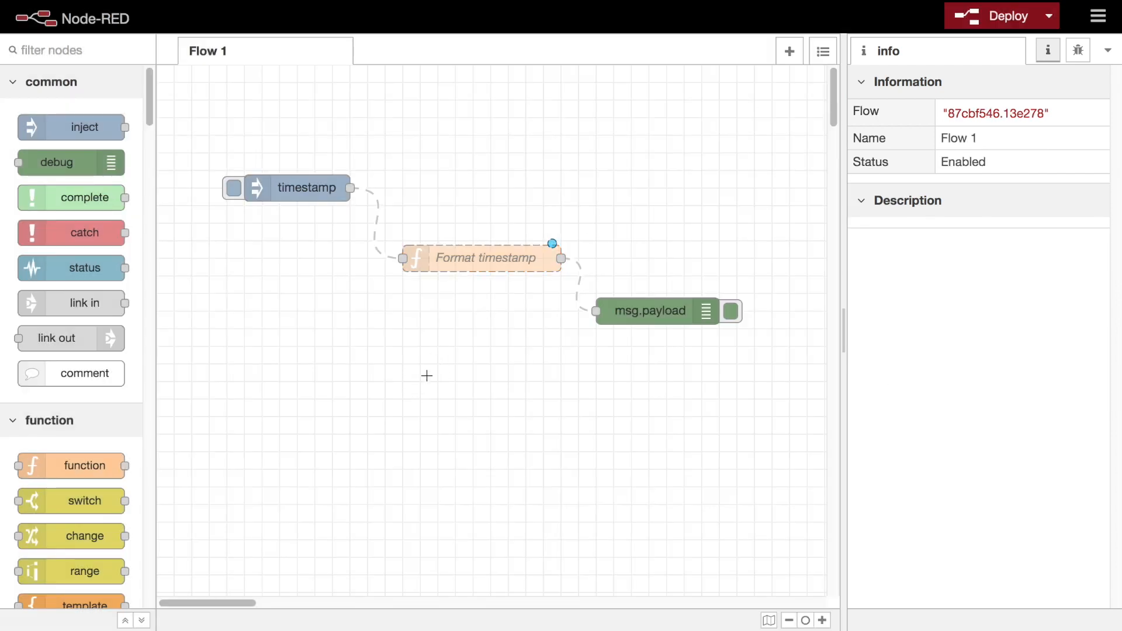
{"action": "double_click", "coordinate": [486, 258]}
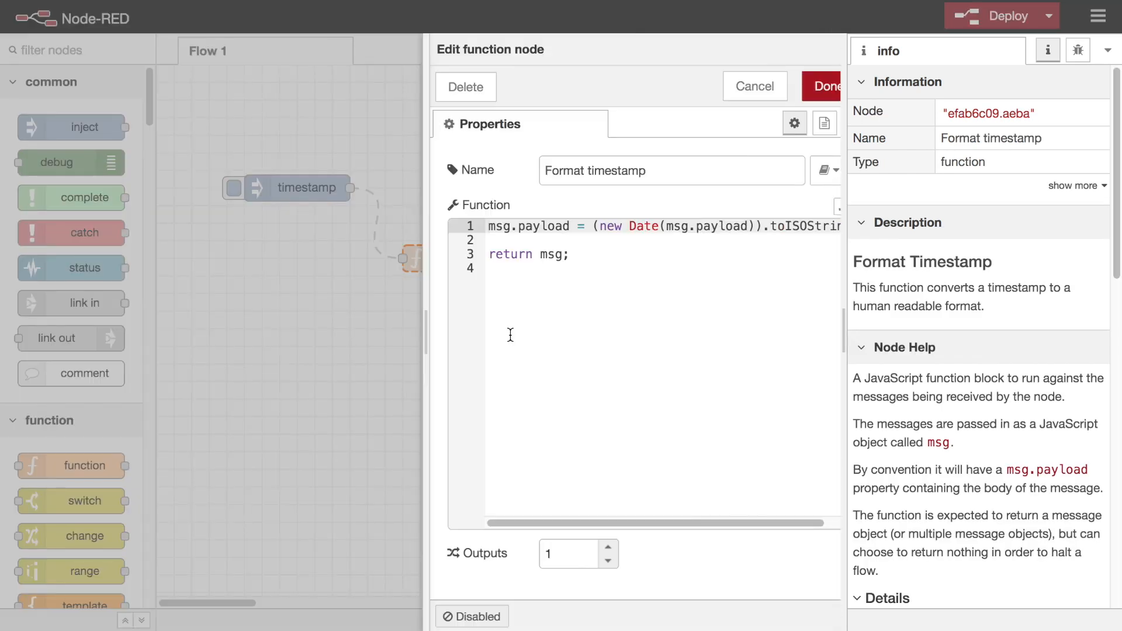